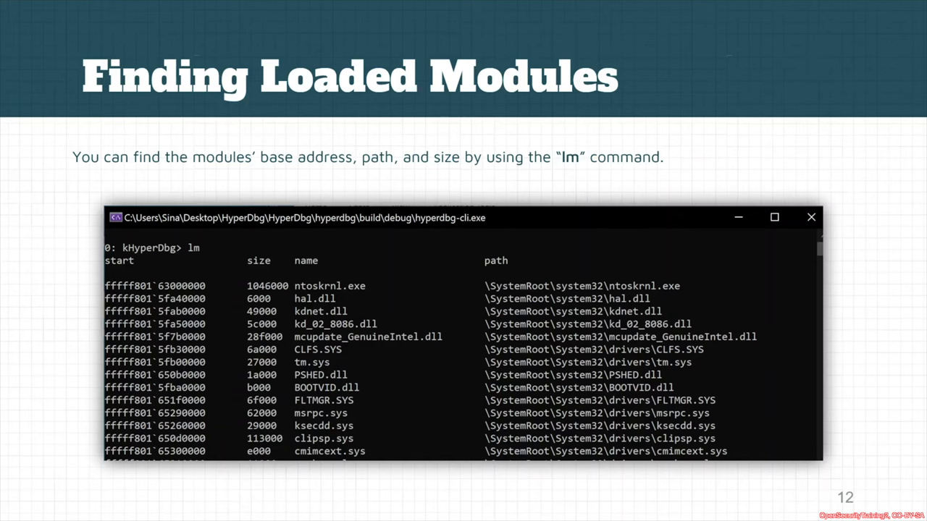
Scroll through the full lm module listing with entry points and enter help at the prompt
{"action": "left_click", "coordinate": [774, 217]}
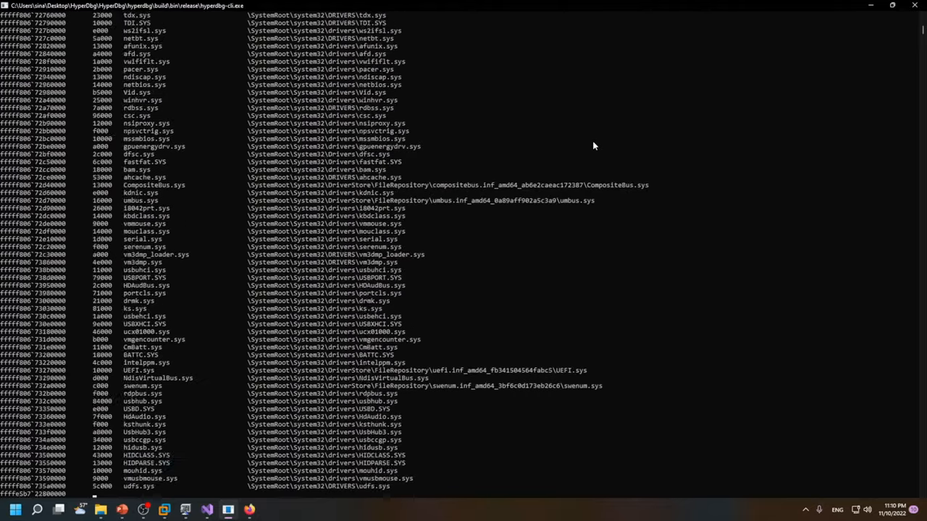
{"action": "scroll", "scroll_direction": "down", "scroll_amount": 3}
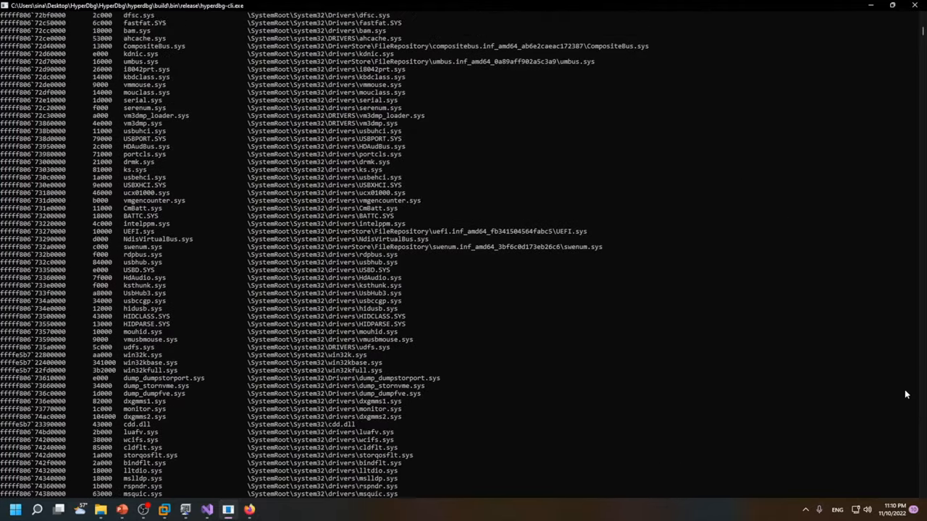
{"action": "scroll", "scroll_direction": "up", "scroll_amount": 3}
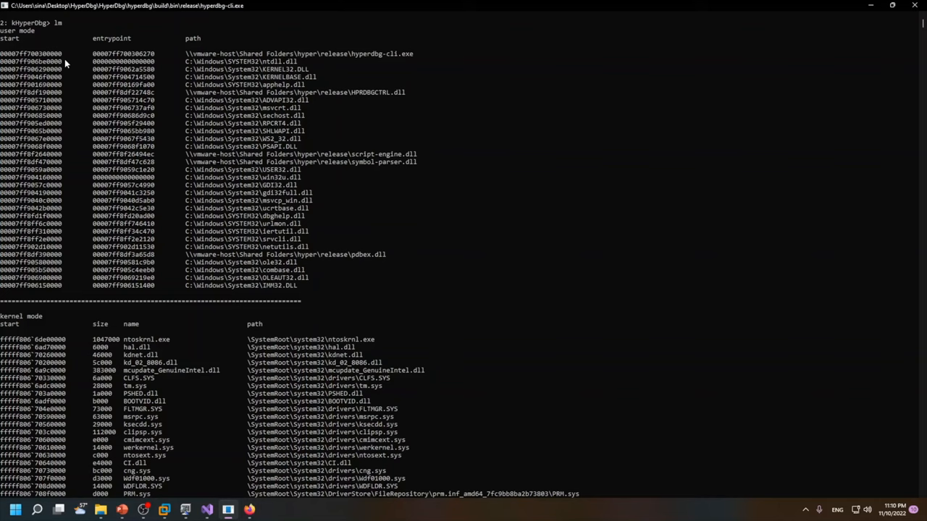
{"action": "mouse_move", "coordinate": [21, 70]}
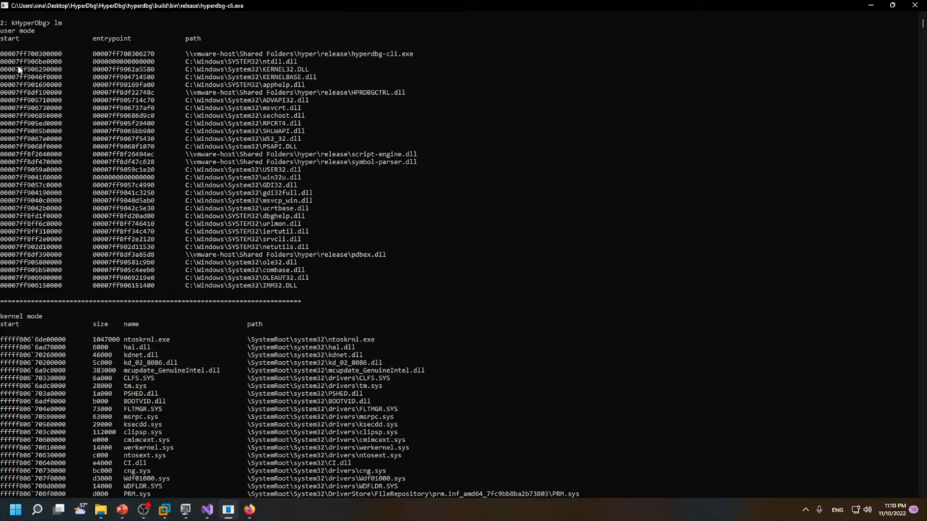
{"action": "mouse_move", "coordinate": [3, 40]}
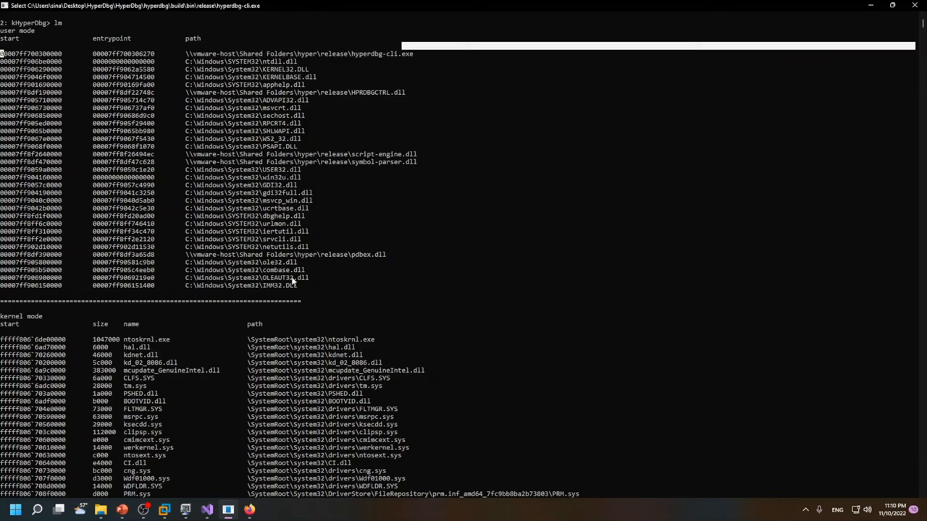
{"action": "mouse_move", "coordinate": [258, 229]}
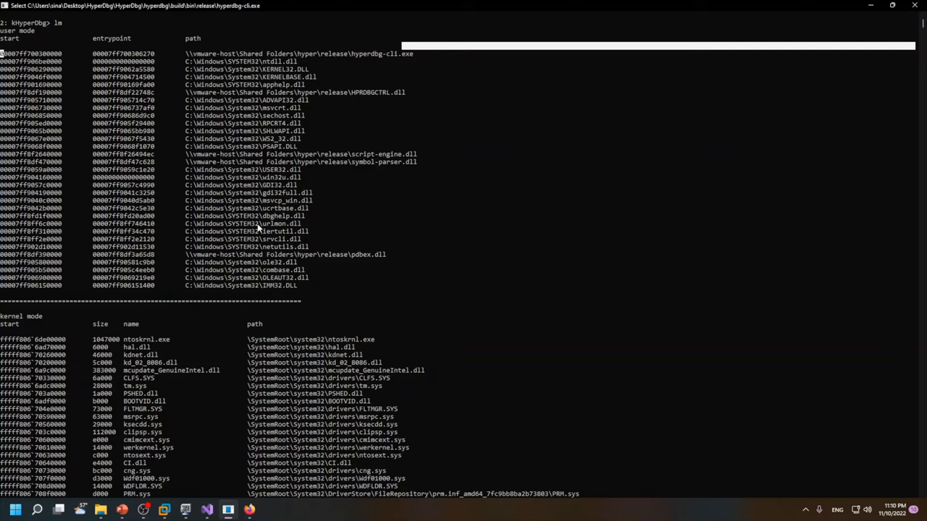
{"action": "mouse_move", "coordinate": [3, 63]}
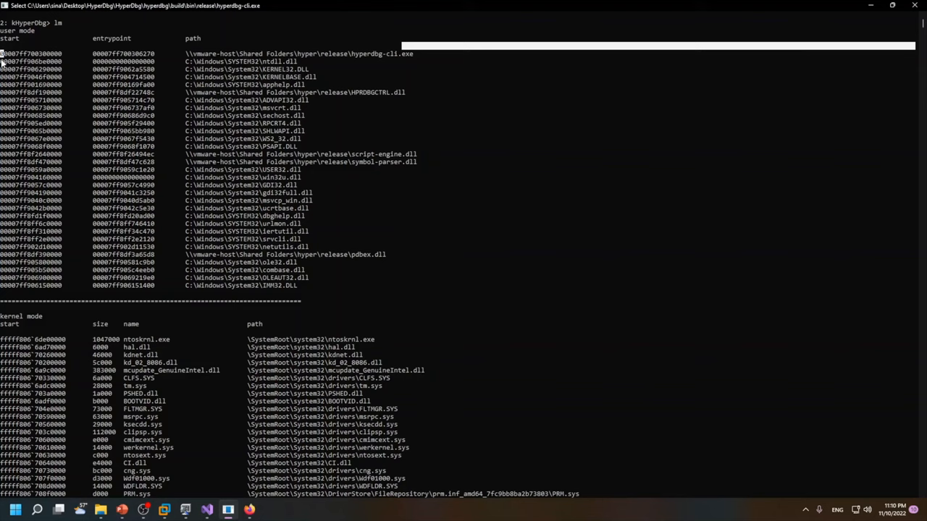
{"action": "mouse_move", "coordinate": [275, 200]}
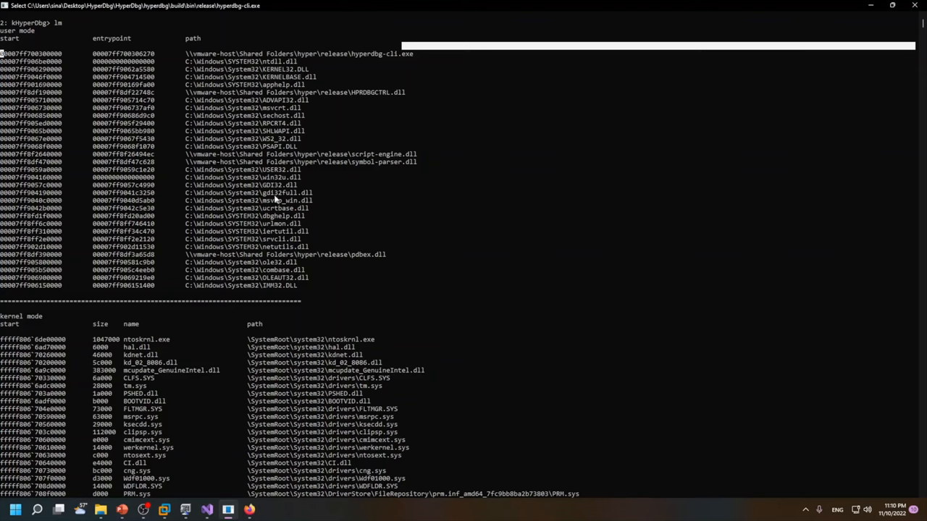
{"action": "mouse_move", "coordinate": [282, 69]}
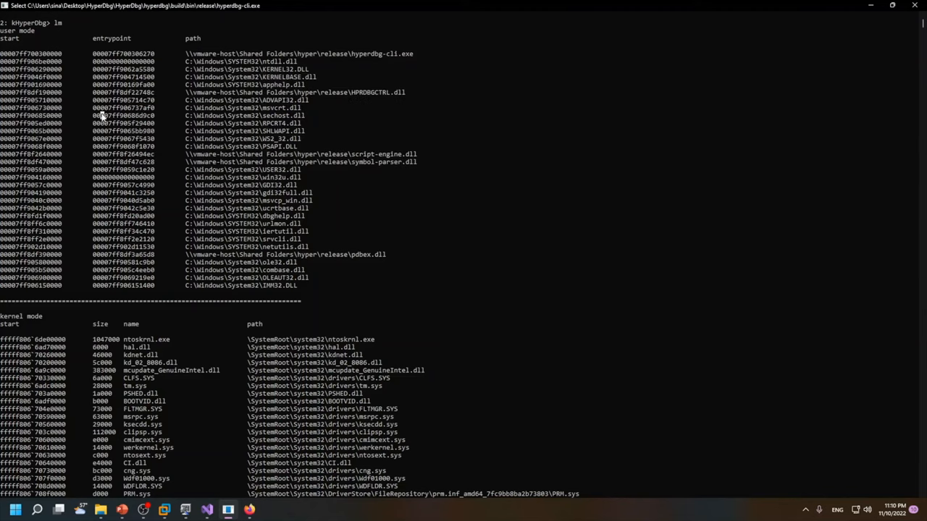
{"action": "double_click", "coordinate": [123, 116]}
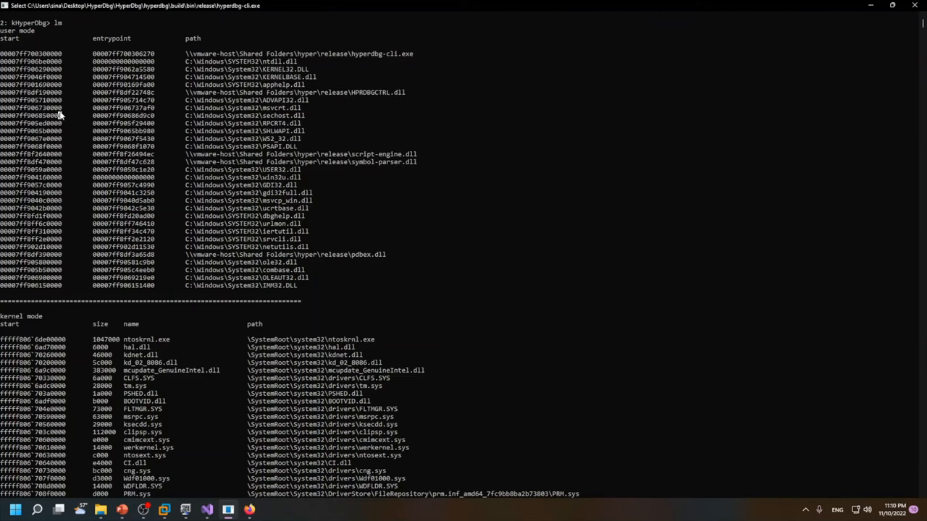
{"action": "scroll", "scroll_direction": "down", "scroll_amount": 3}
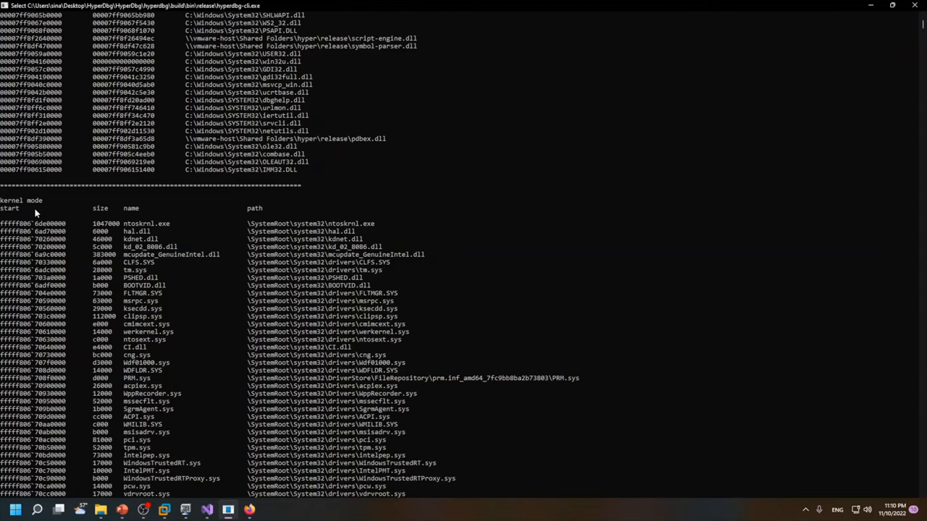
{"action": "scroll", "scroll_direction": "down", "scroll_amount": 3}
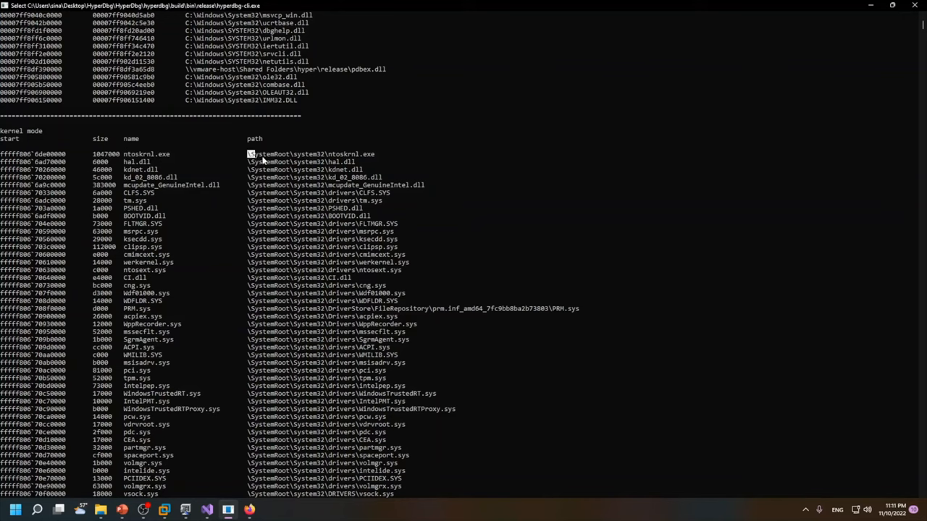
{"action": "scroll", "scroll_direction": "down", "scroll_amount": 3}
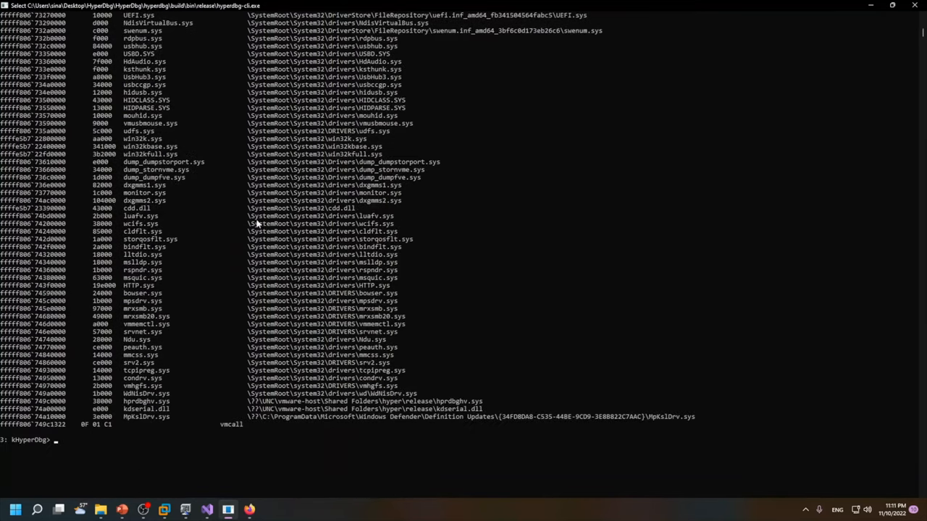
{"action": "type", "text": "help"}
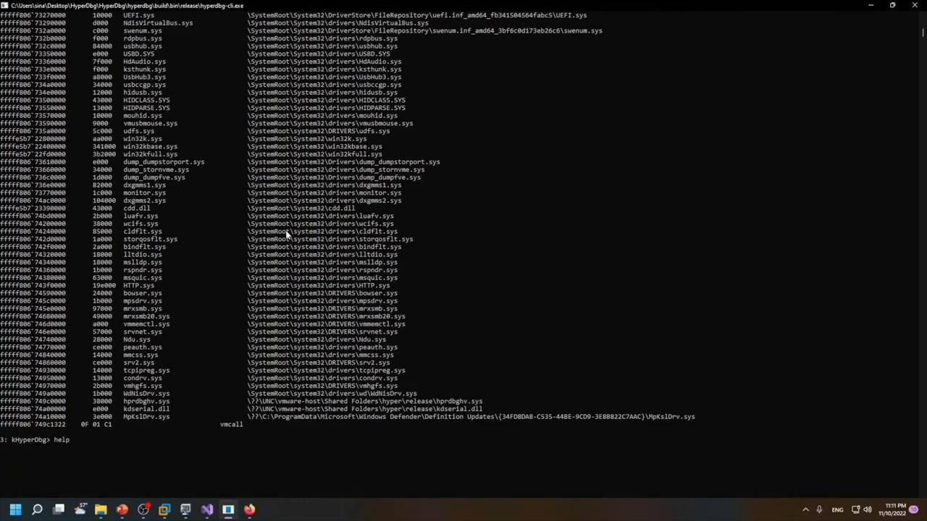
Show the lm syntax help, then list only user-mode modules with lm um
{"action": "type", "text": "help"}
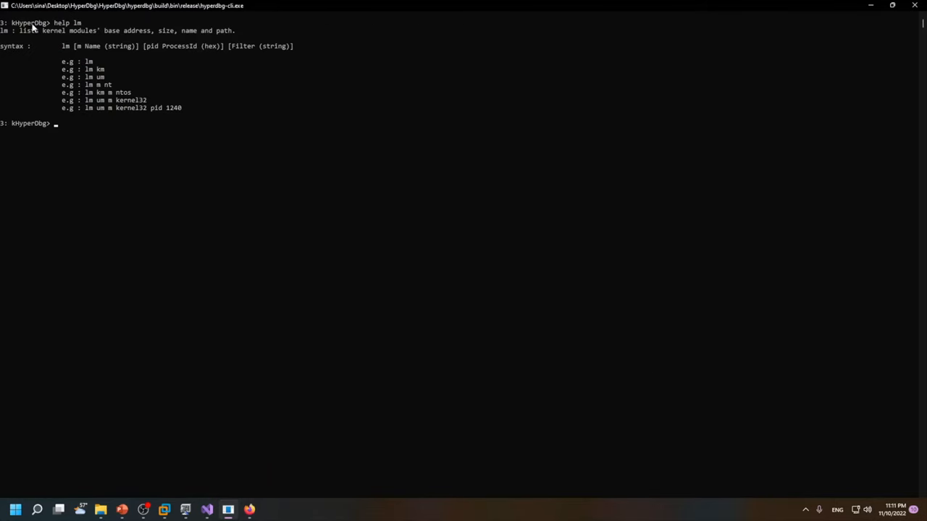
{"action": "mouse_move", "coordinate": [87, 75]}
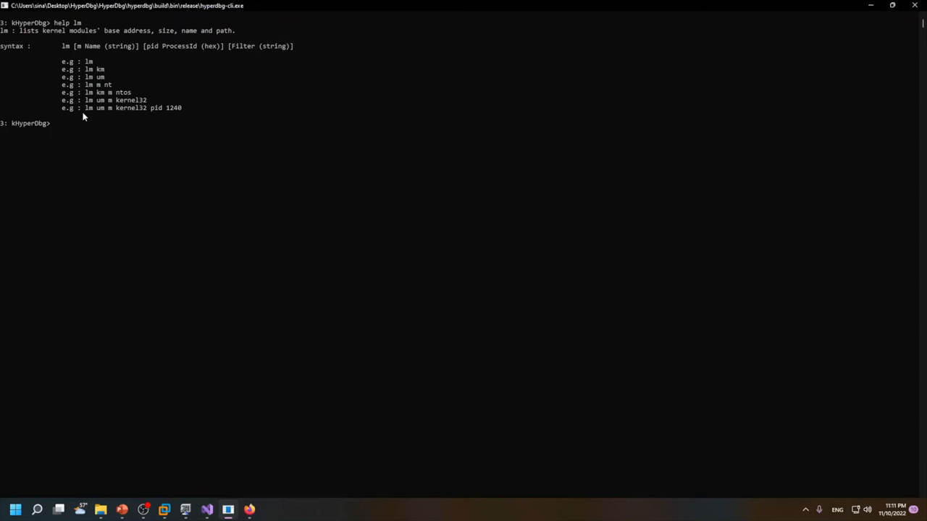
{"action": "mouse_move", "coordinate": [93, 81]}
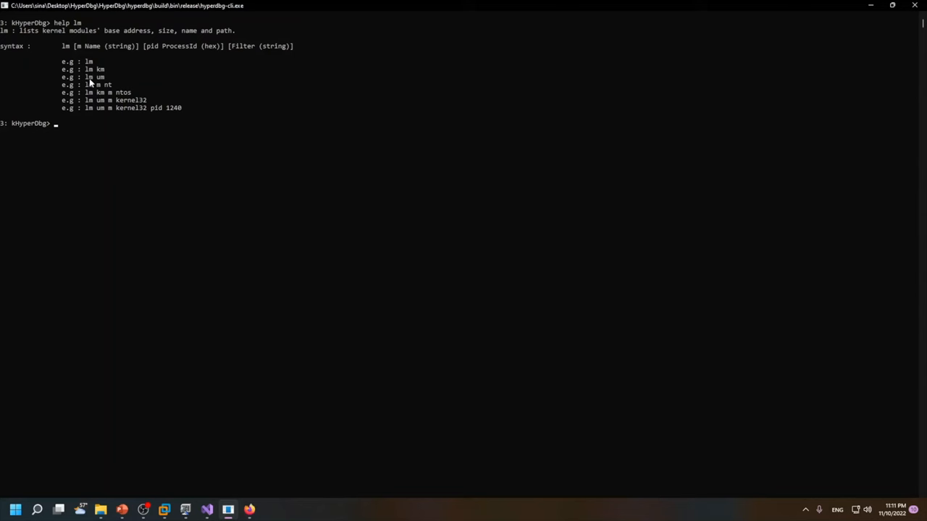
{"action": "double_click", "coordinate": [94, 84]}
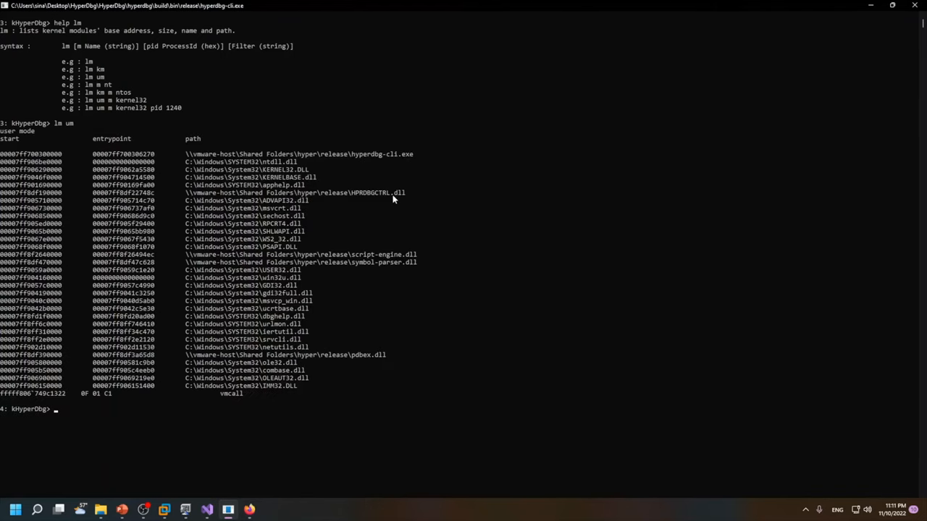
Filter modules by name with lm m nt, showing ntdll.dll and ntoskrnl-related kernel modules
{"action": "type", "text": "lm um"}
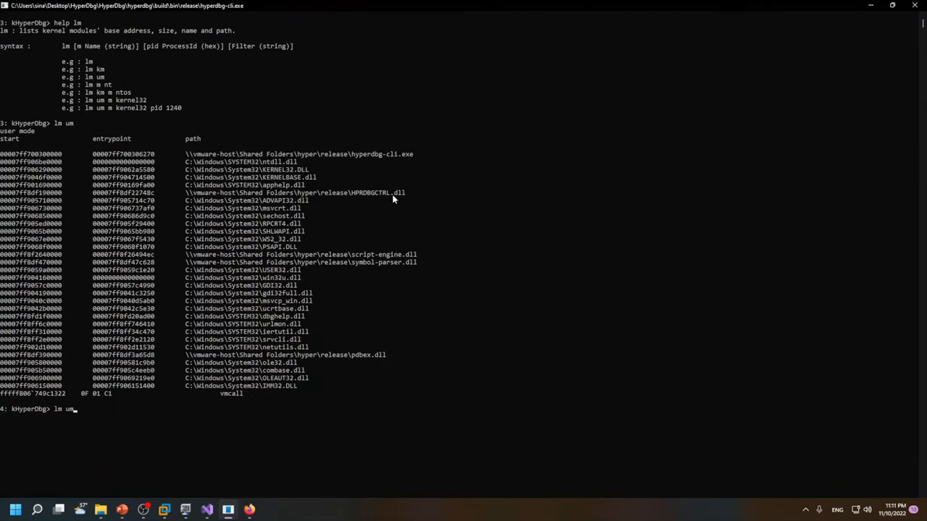
{"action": "key", "text": "BackSpace"}
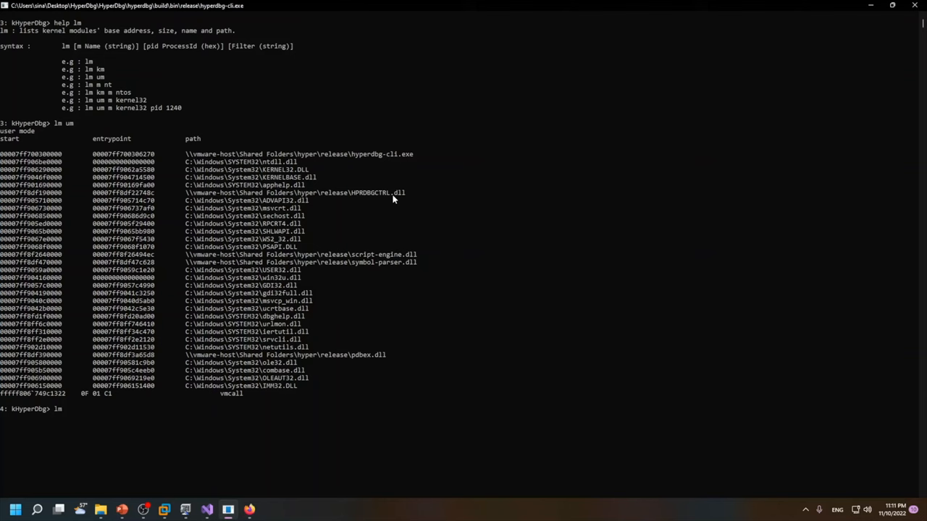
{"action": "type", "text": "m"}
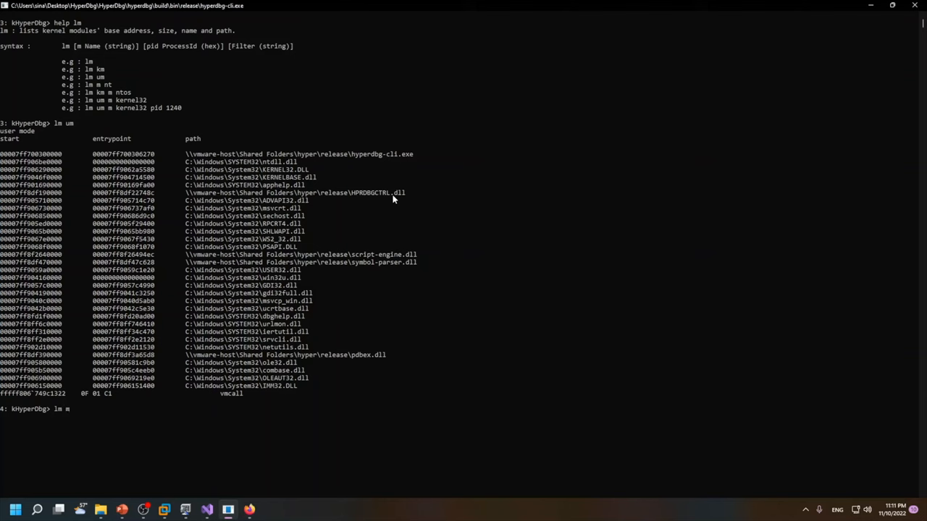
{"action": "type", "text": "nt"}
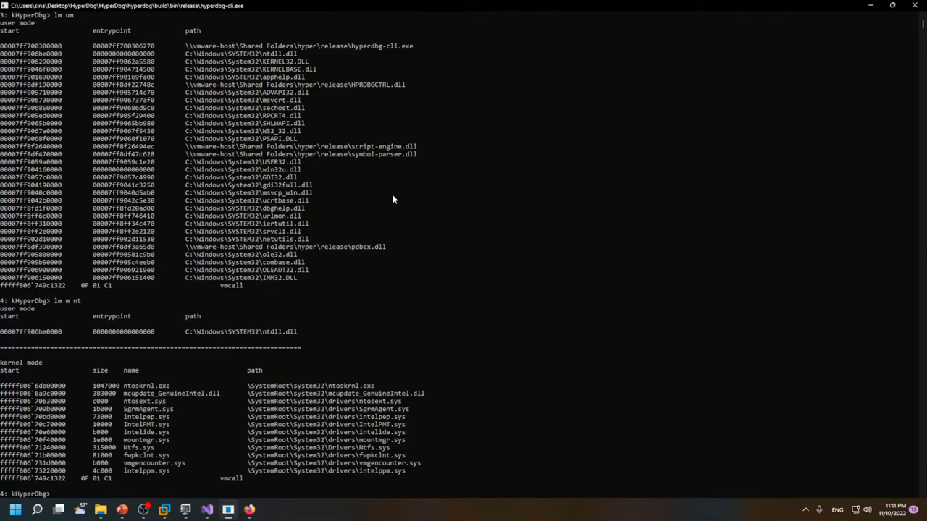
{"action": "scroll", "scroll_direction": "down", "scroll_amount": 3}
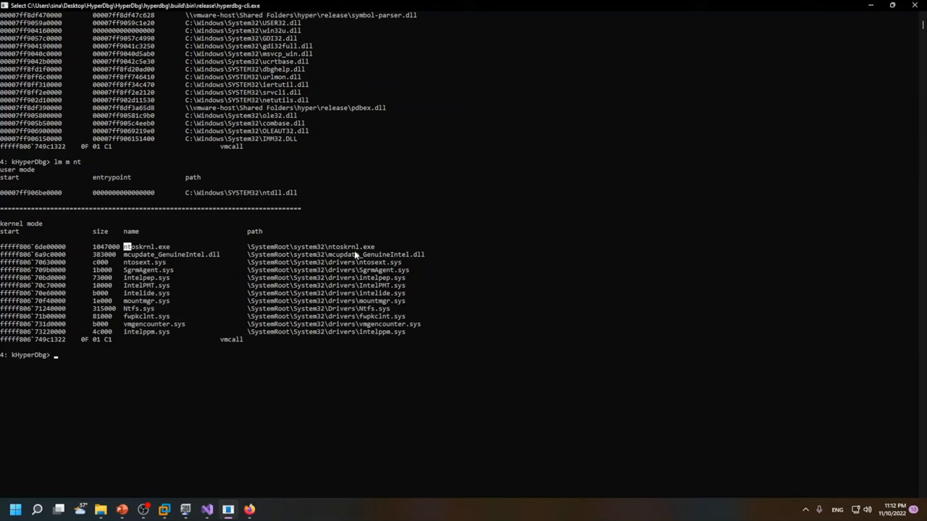
{"action": "mouse_move", "coordinate": [324, 262]}
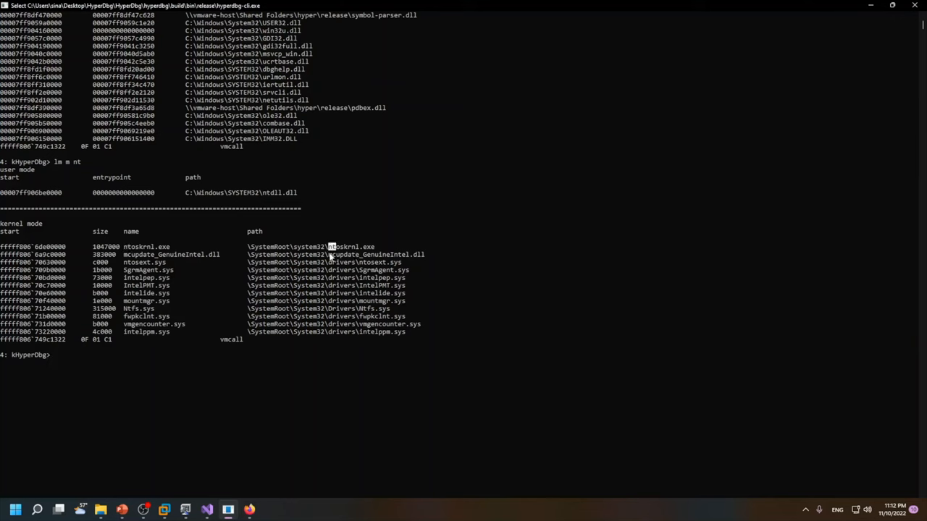
{"action": "mouse_move", "coordinate": [361, 293]}
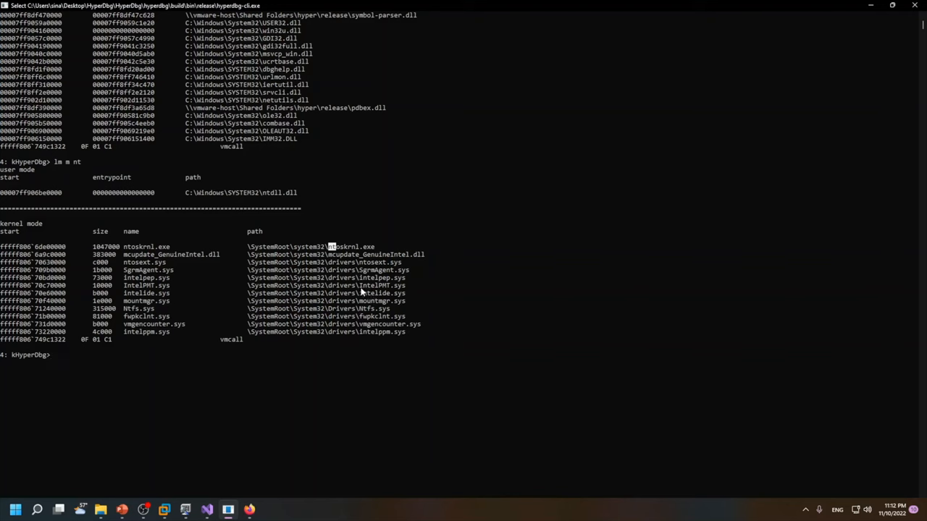
{"action": "mouse_move", "coordinate": [353, 304]}
{"action": "type", "text": "lm m ntos"}
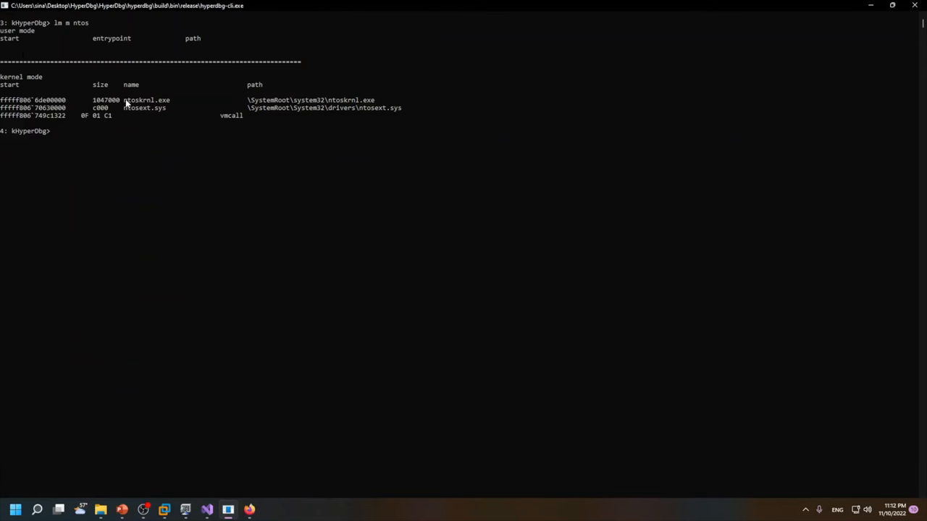
Mark the ntoskrnl.exe module name in the lm m ntos results
{"action": "double_click", "coordinate": [136, 107]}
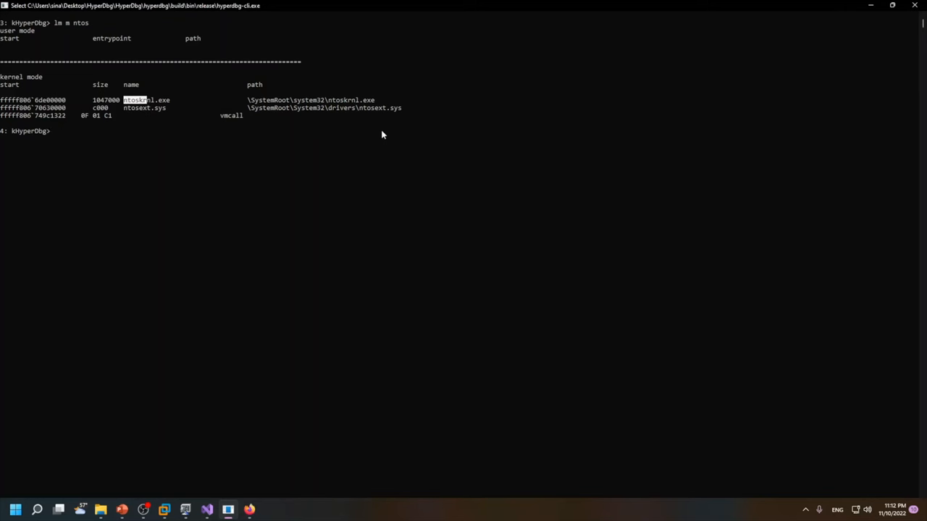
{"action": "mouse_move", "coordinate": [334, 94]}
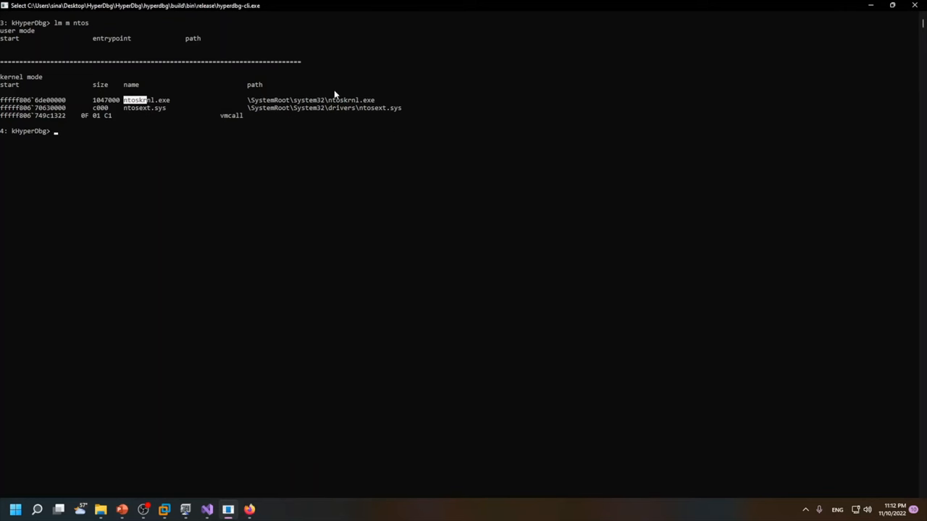